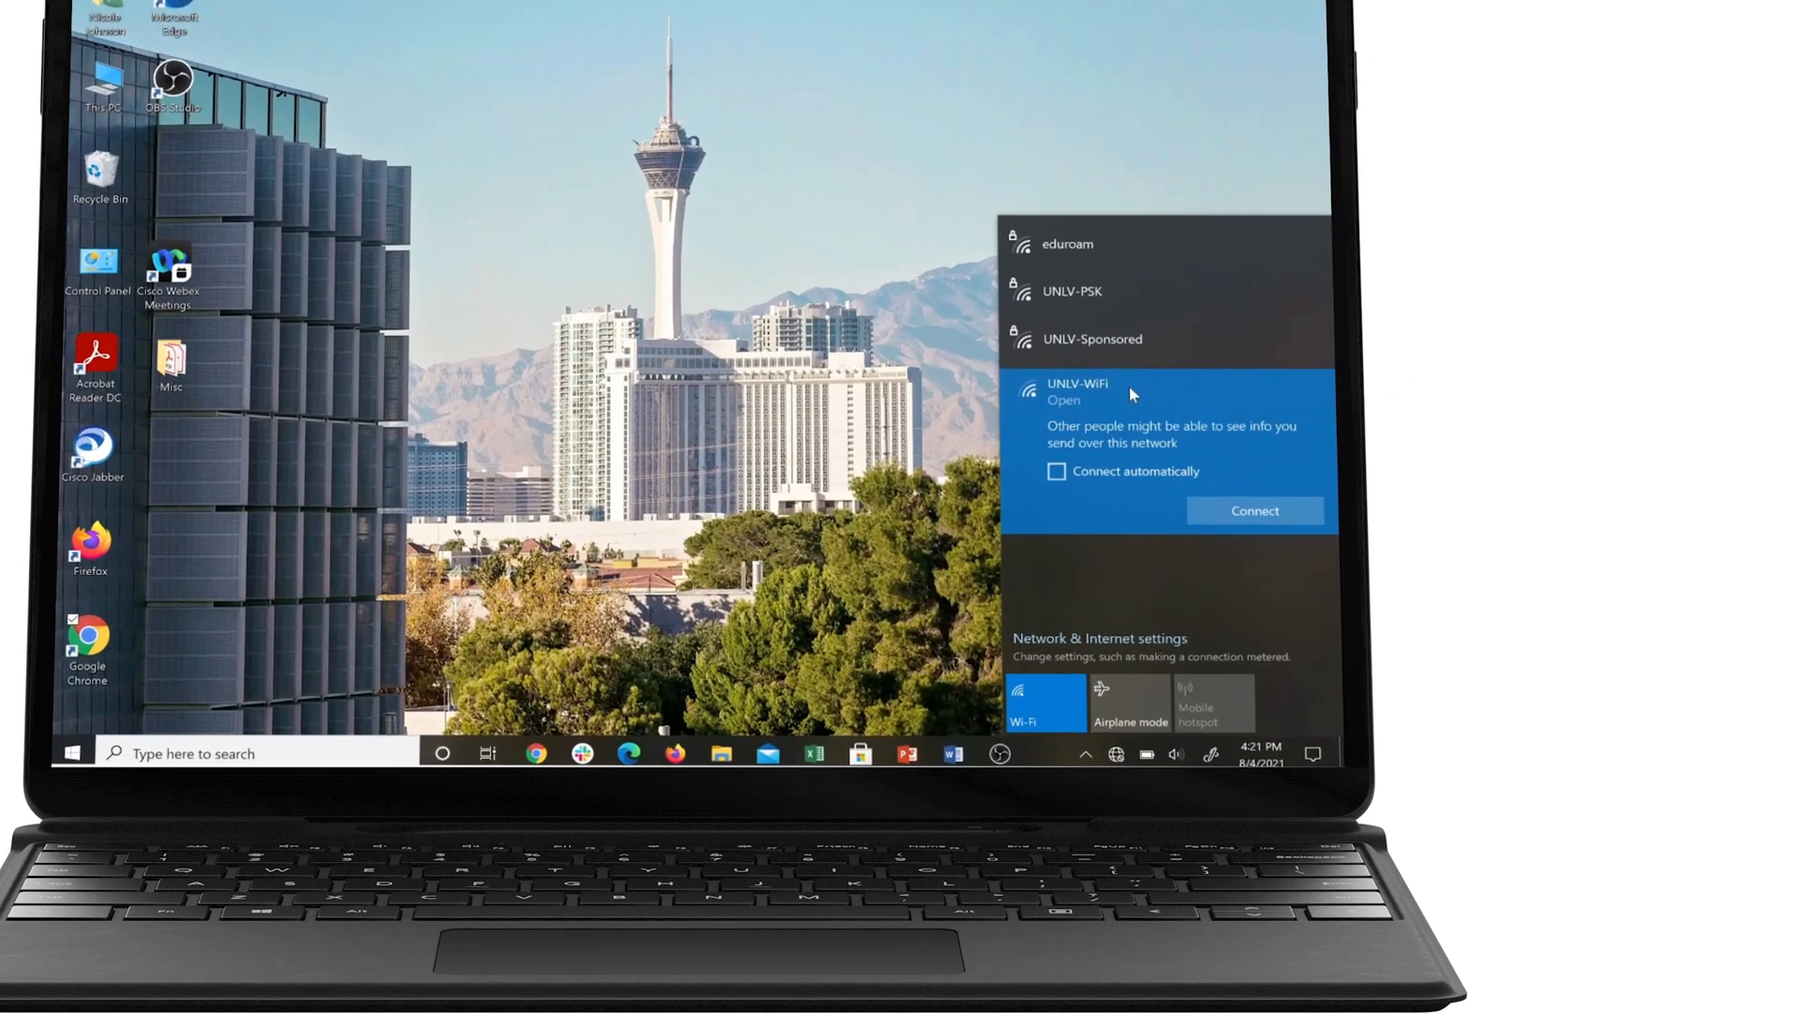
- Join the open UNLV-WiFi network and start eduroam setup from wifi.unlv.edu in Chrome
left_click(1253, 510)
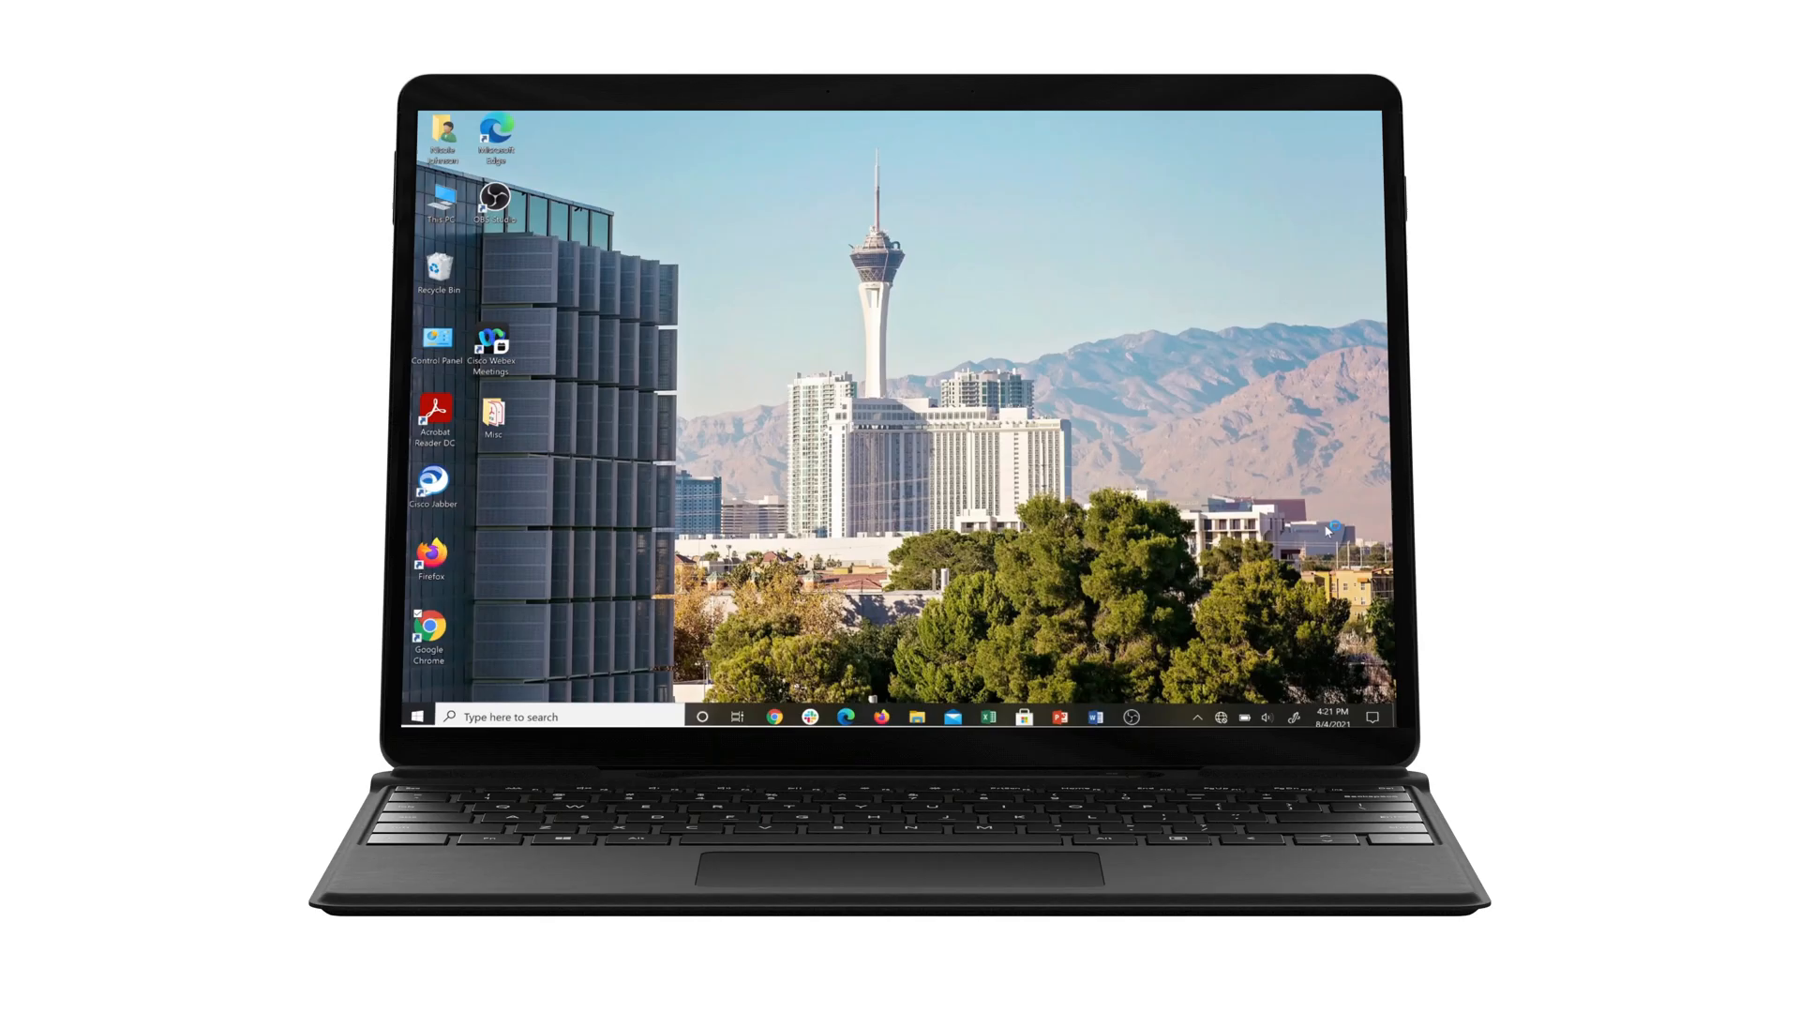
left_click(774, 717)
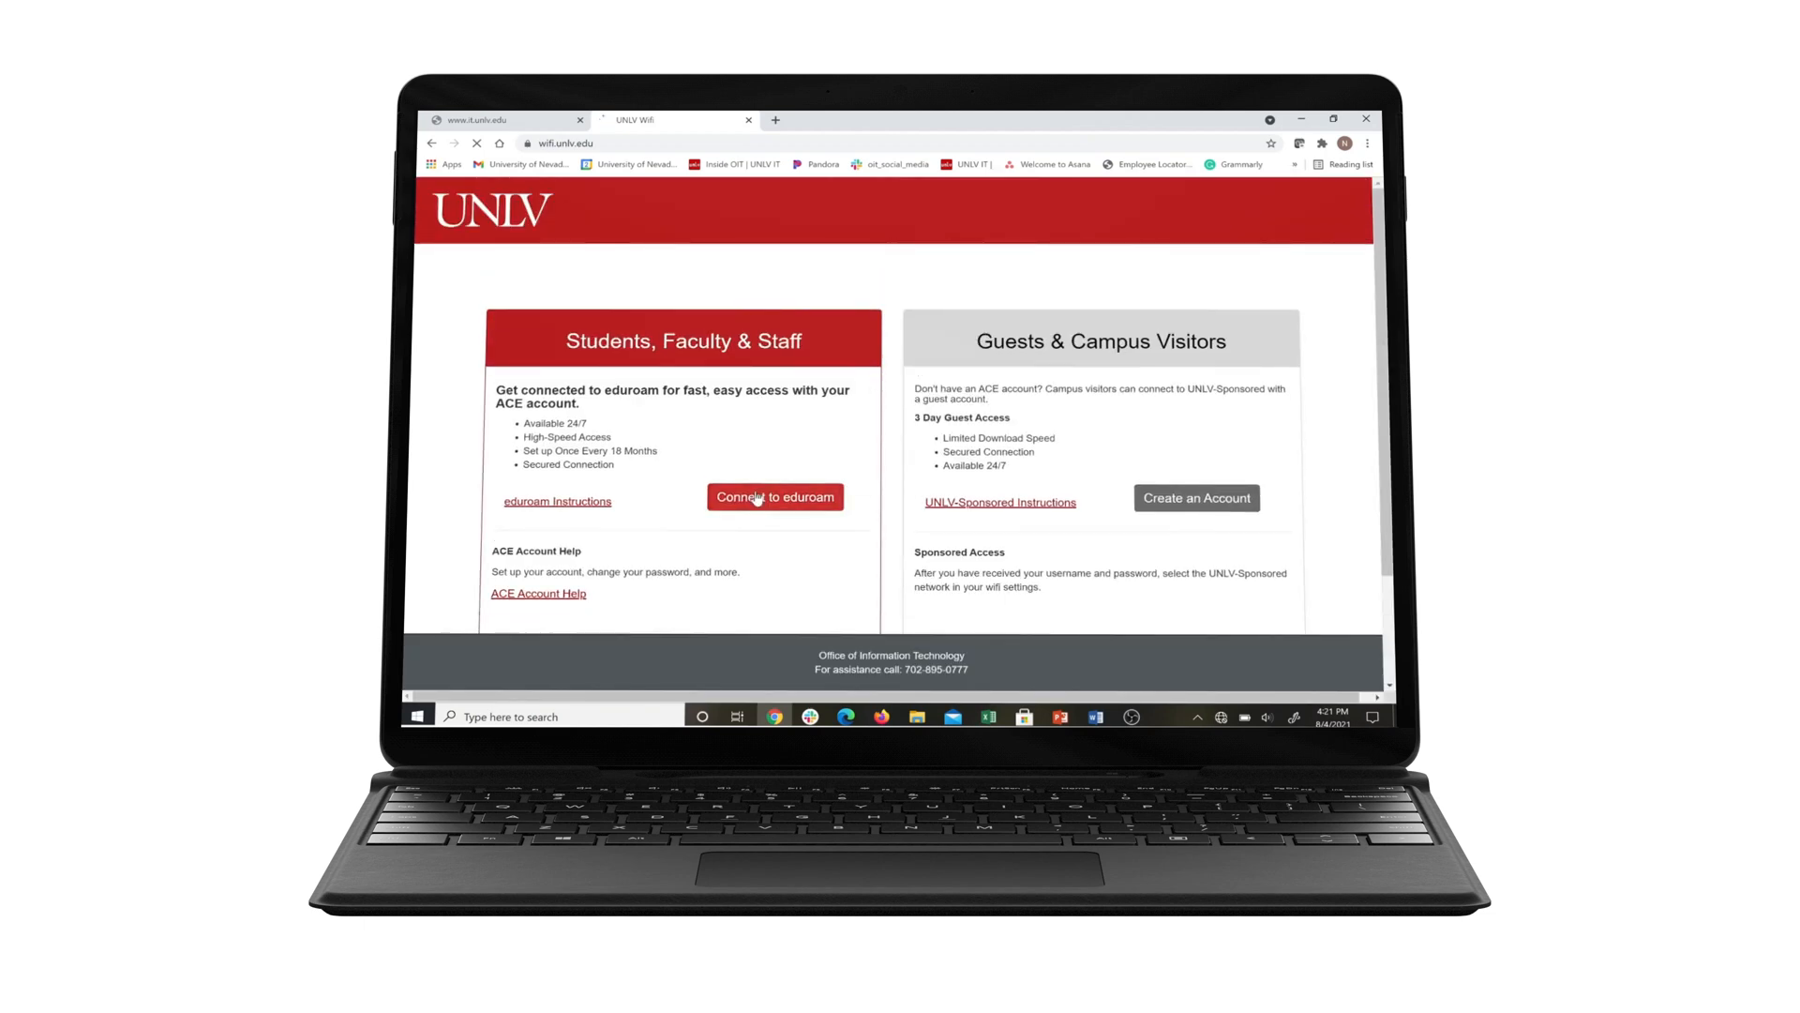
left_click(774, 497)
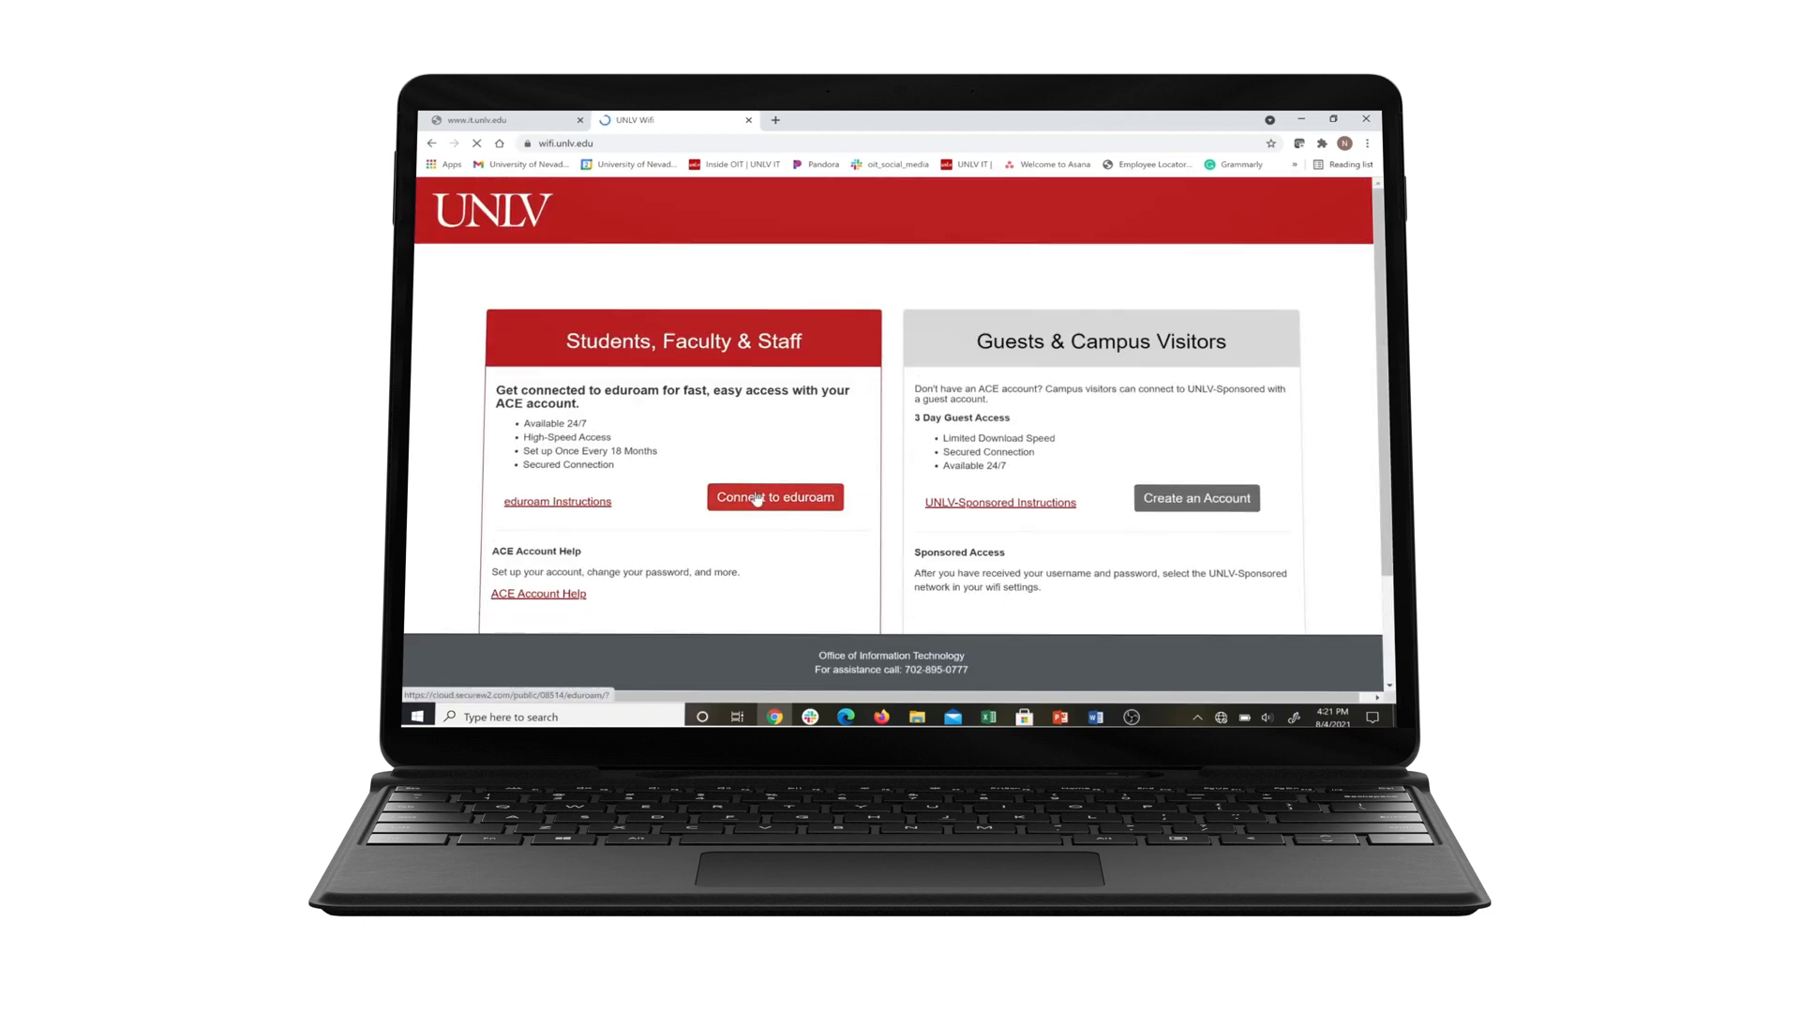
- Keep Windows 10 as the detected device on the SecureW2 page and launch JoinNow
left_click(774, 495)
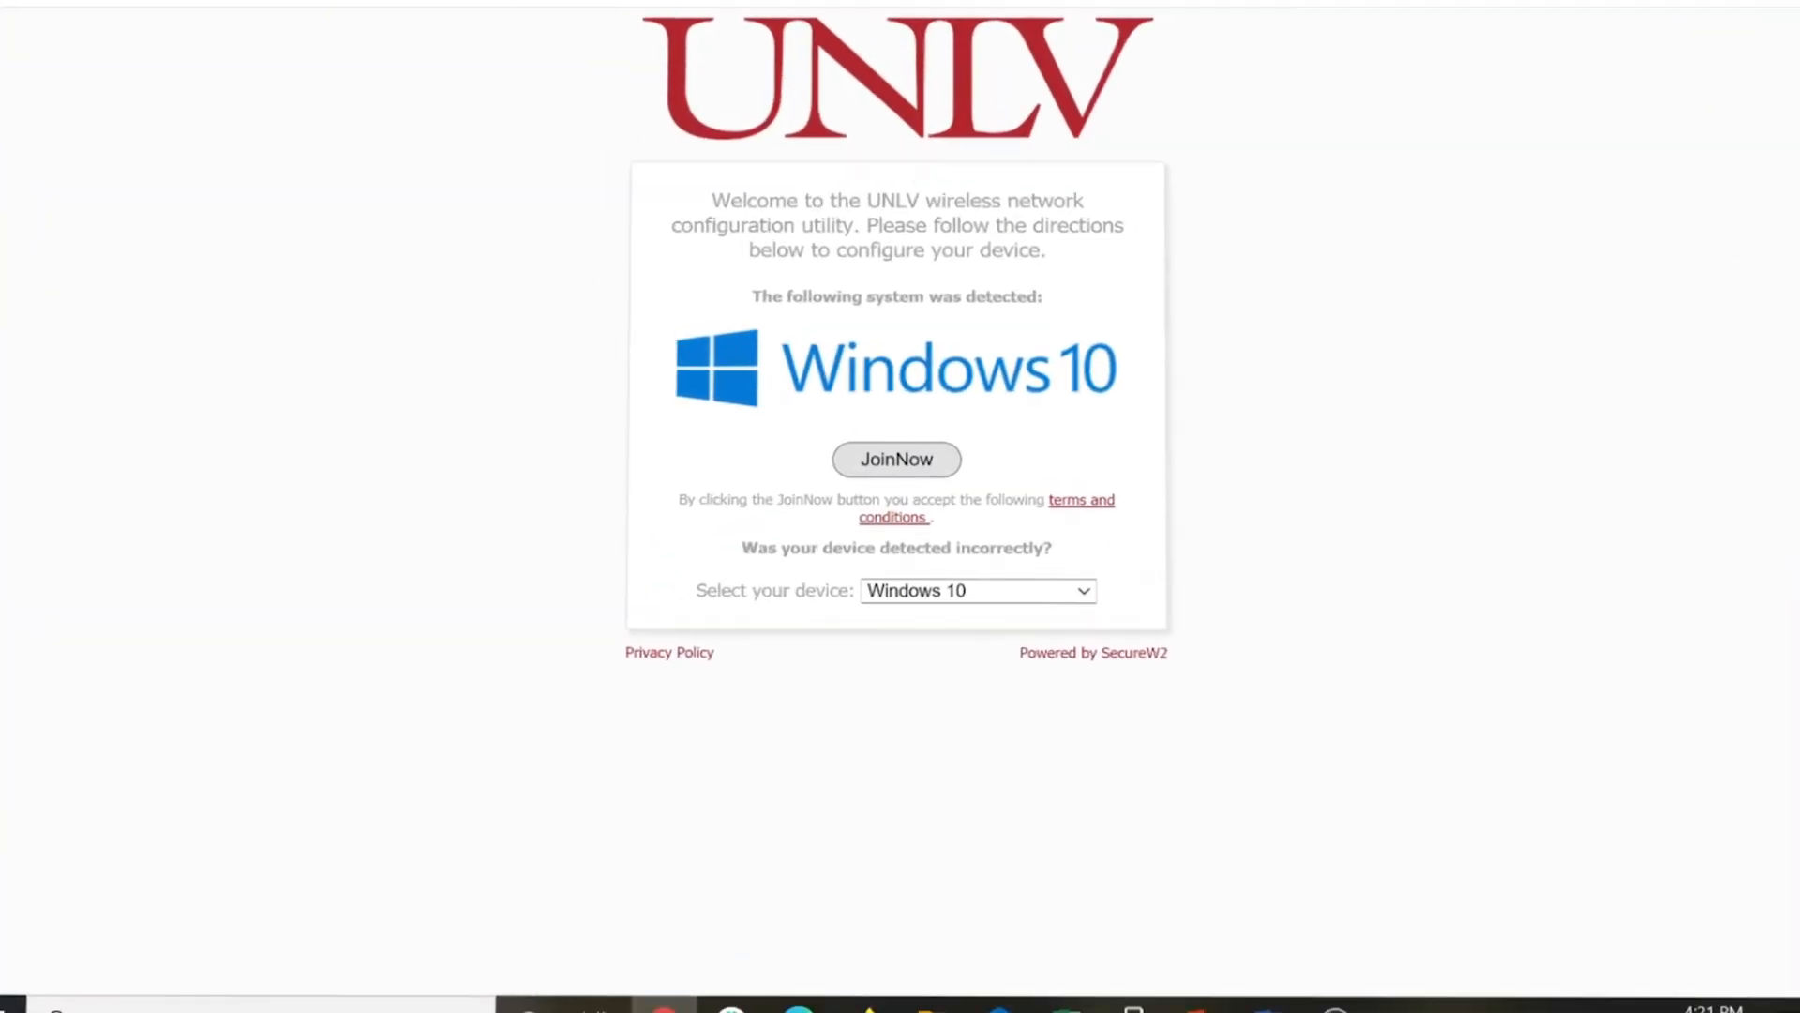
left_click(975, 591)
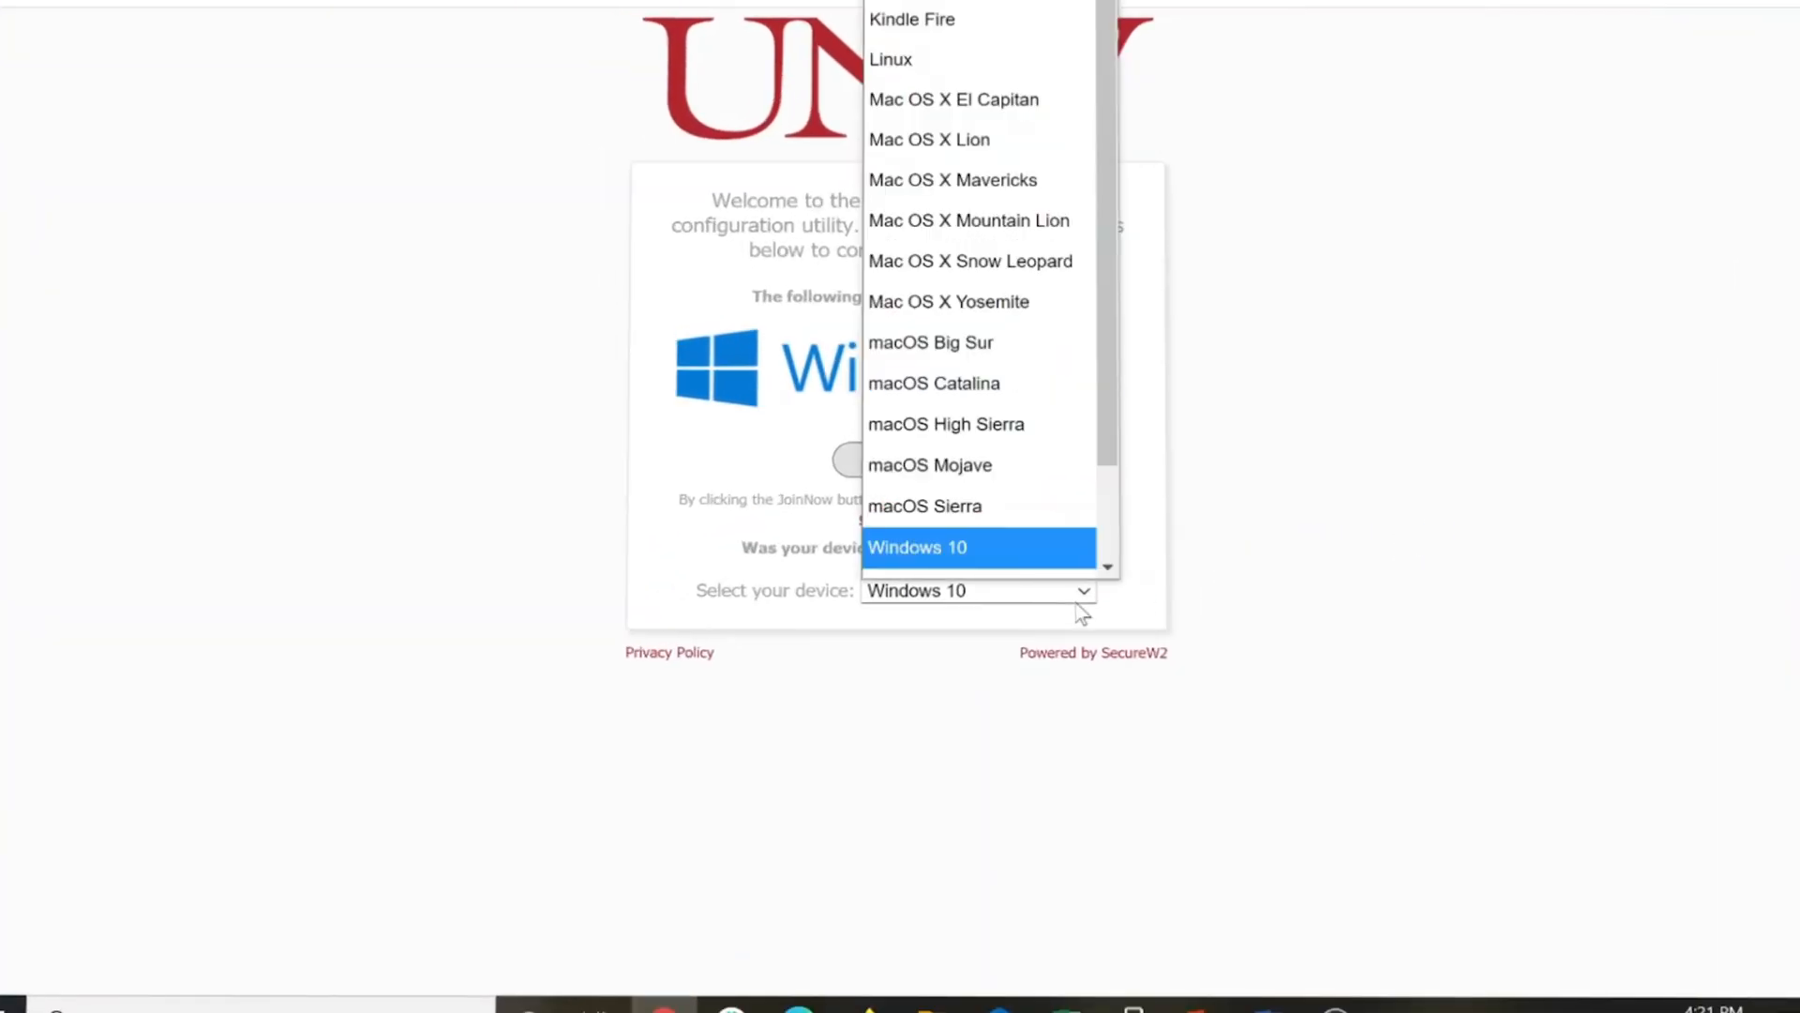
left_click(919, 546)
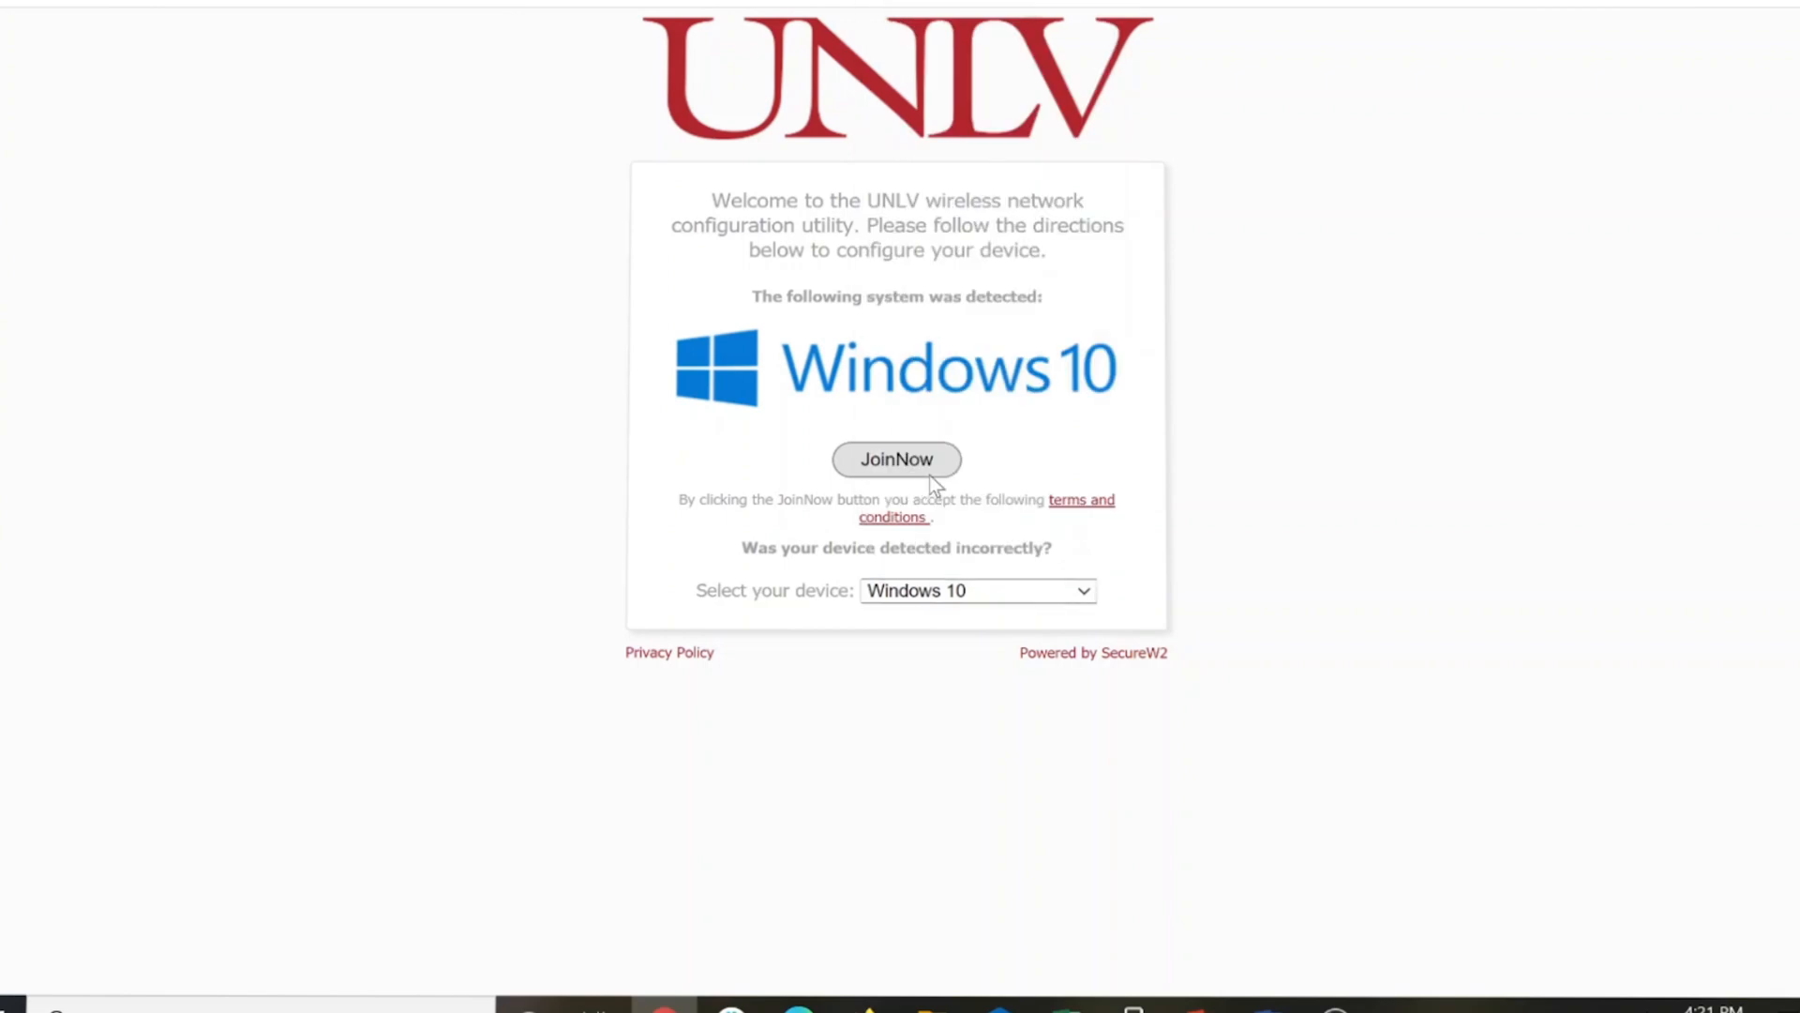
left_click(896, 460)
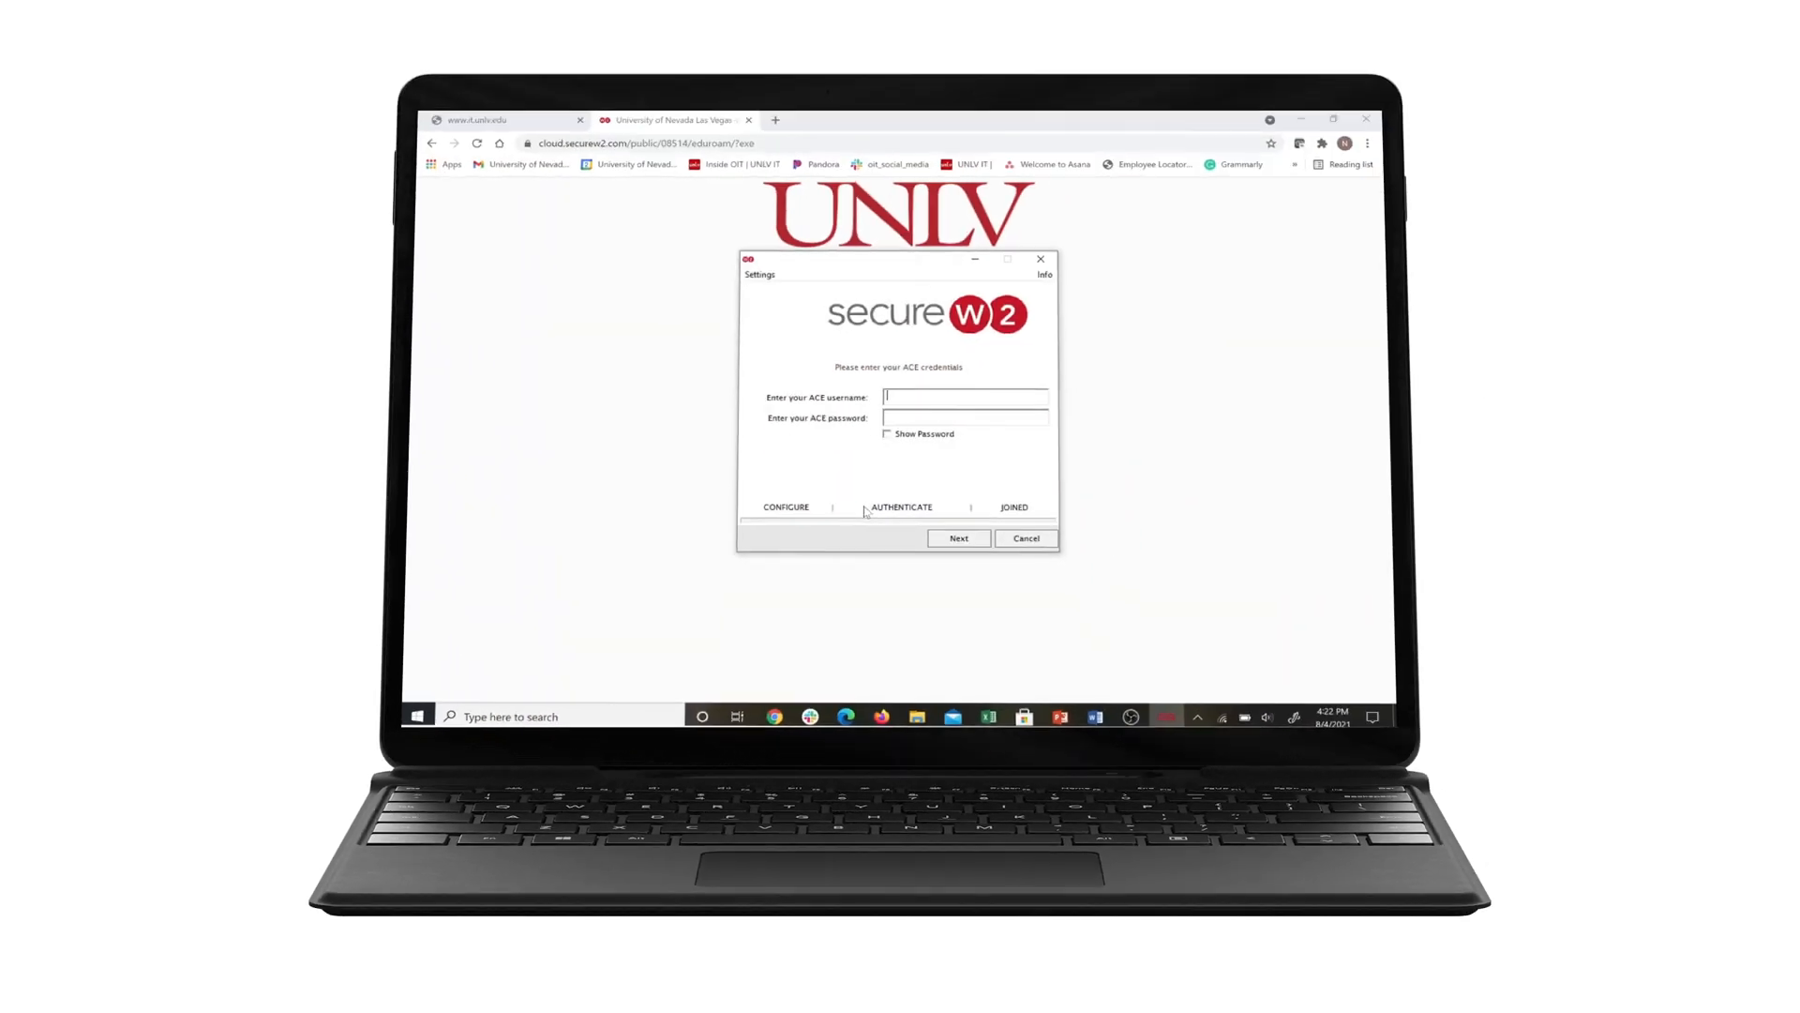
- Submit the ACE username 'reb' and password in the SecureW2 JoinNow window
type("rebel")
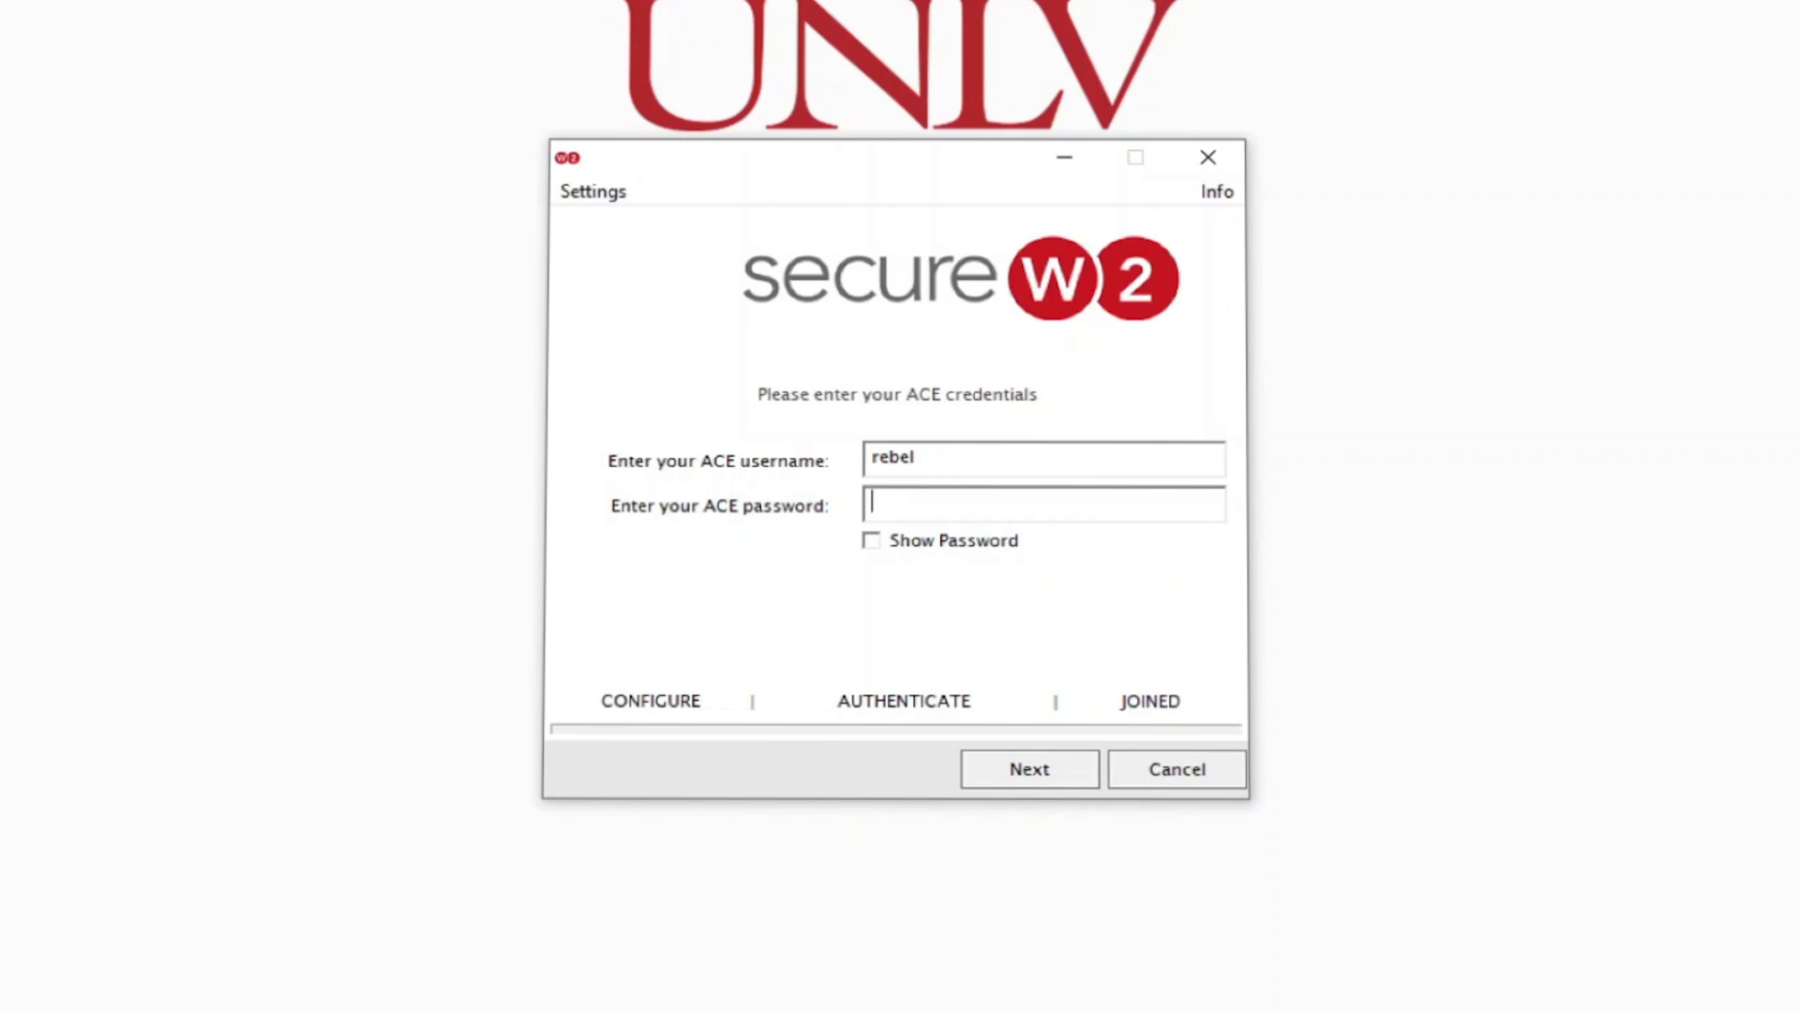
left_click(1027, 769)
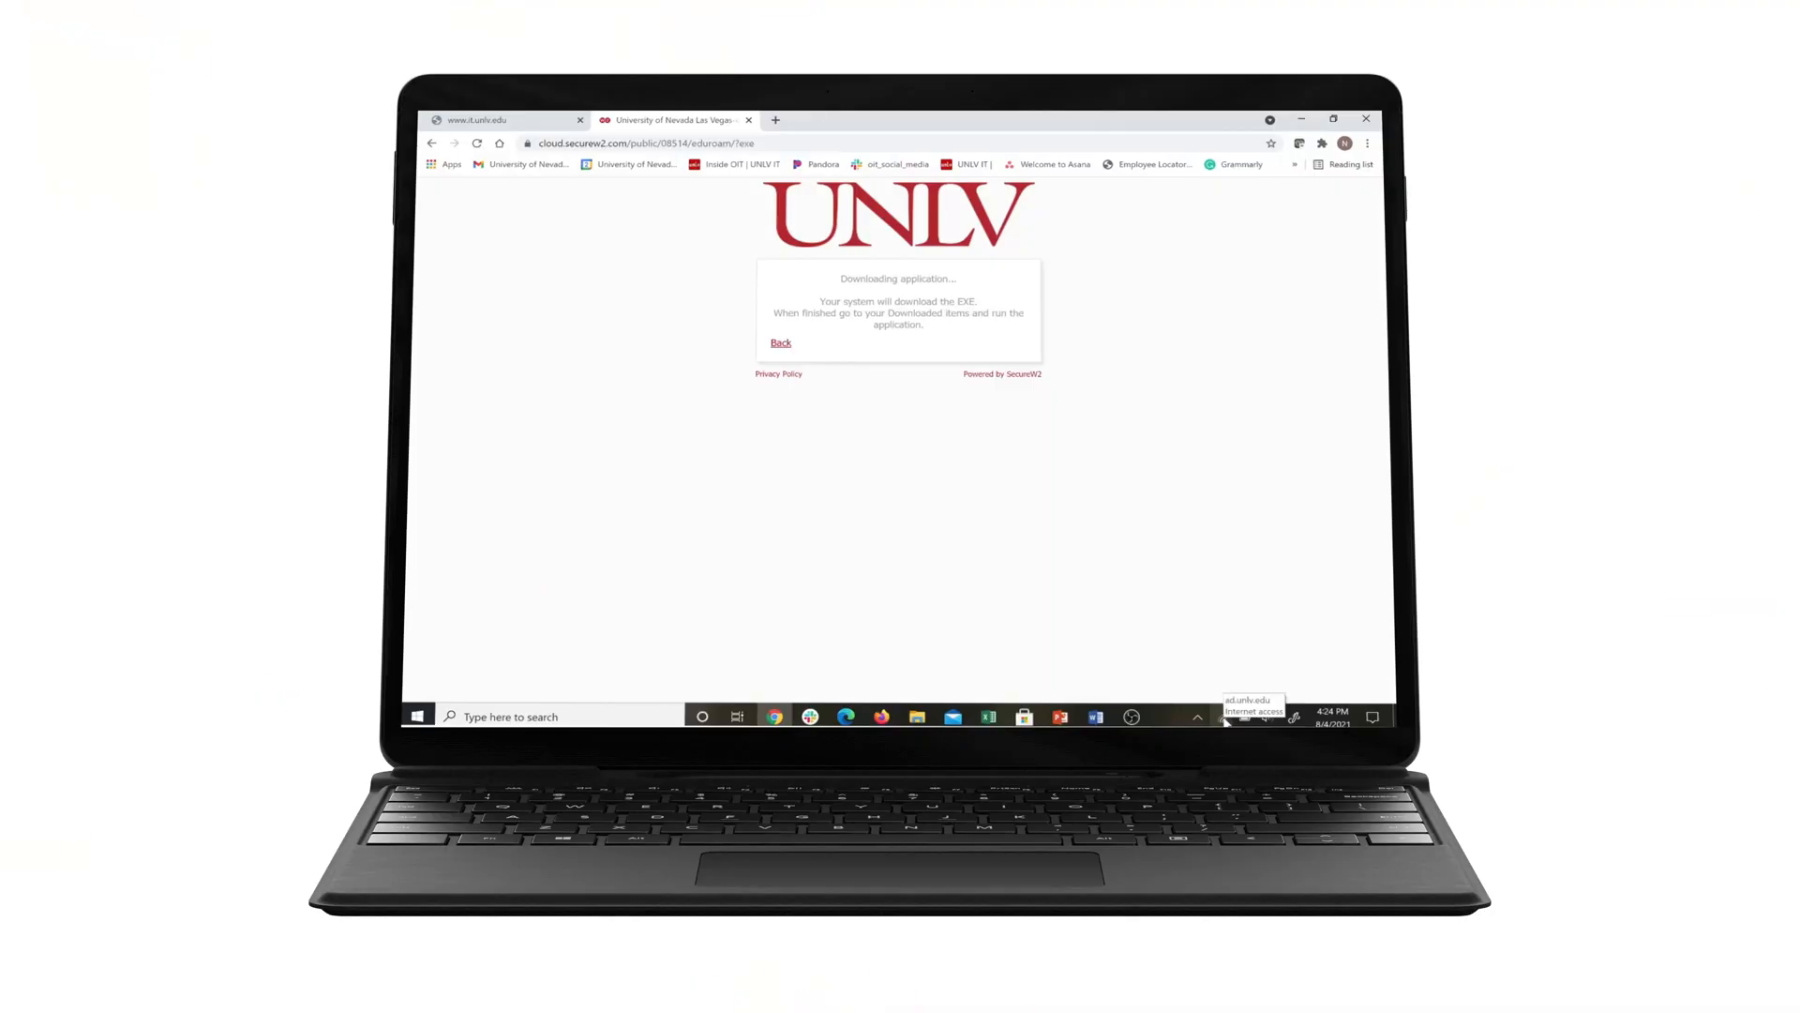
- Show the wireless network list confirming eduroam is Connected, secured
left_click(1226, 715)
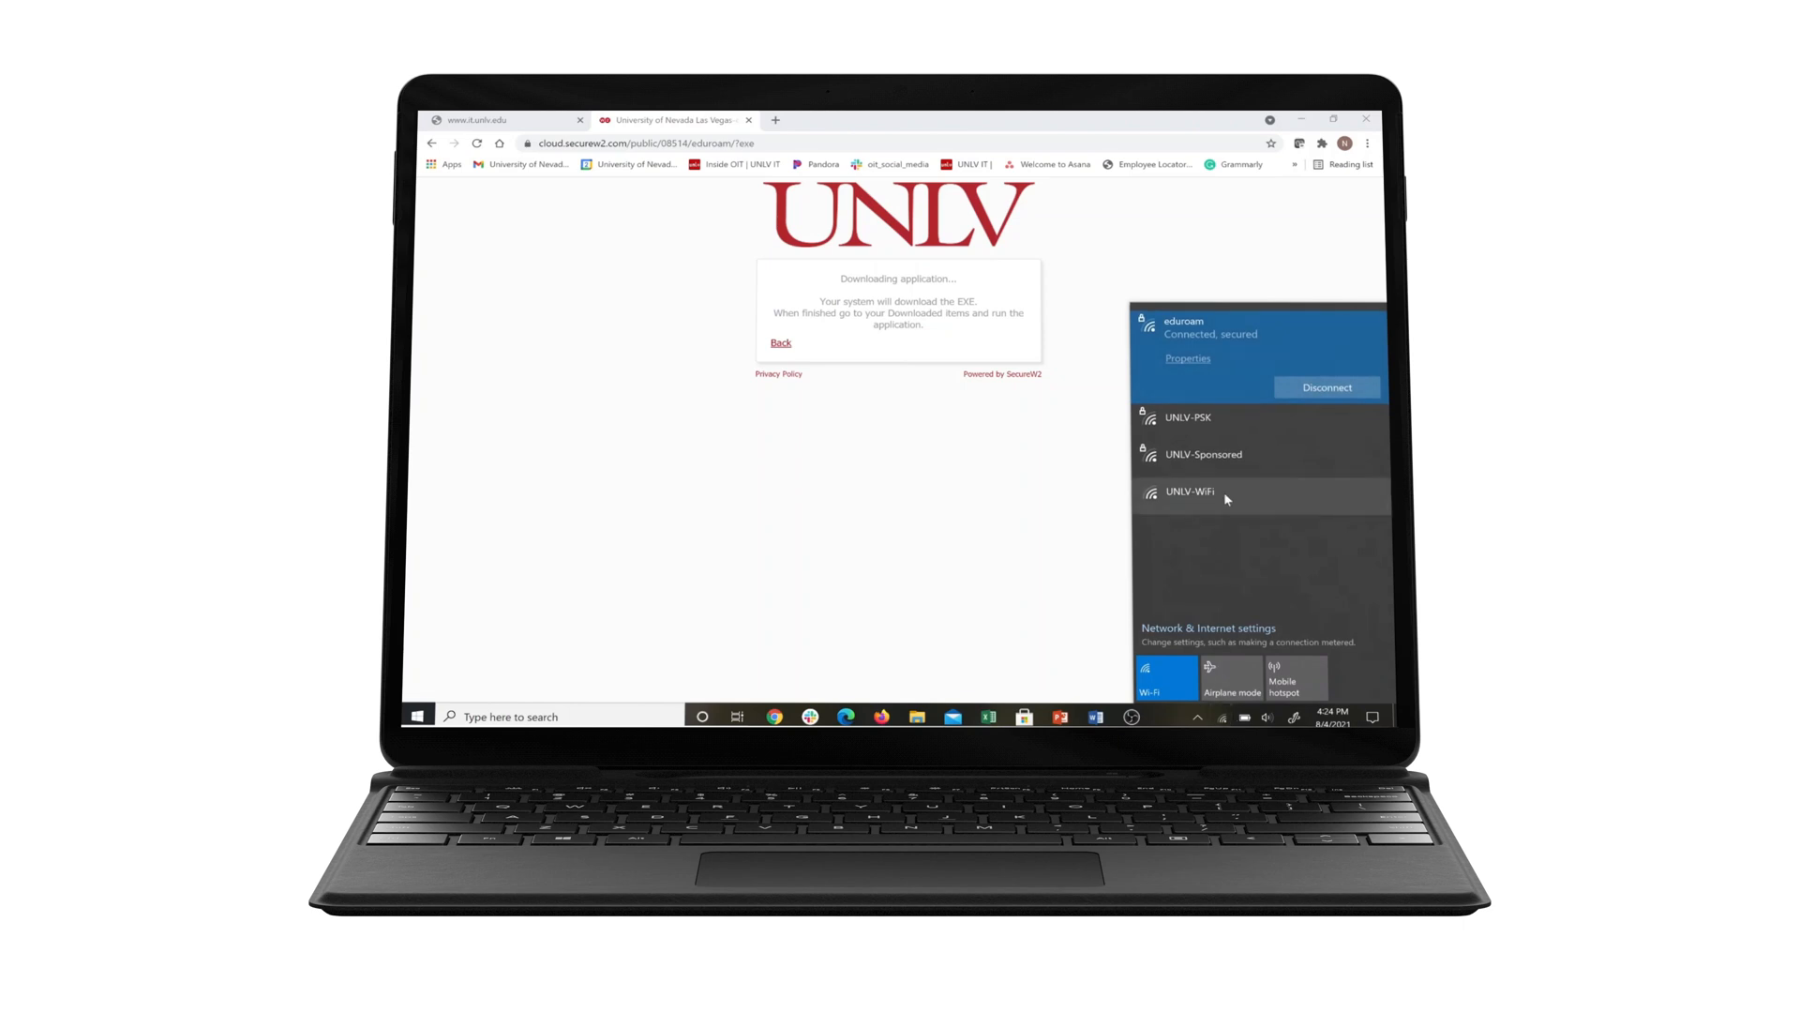
mouse_move(1213, 383)
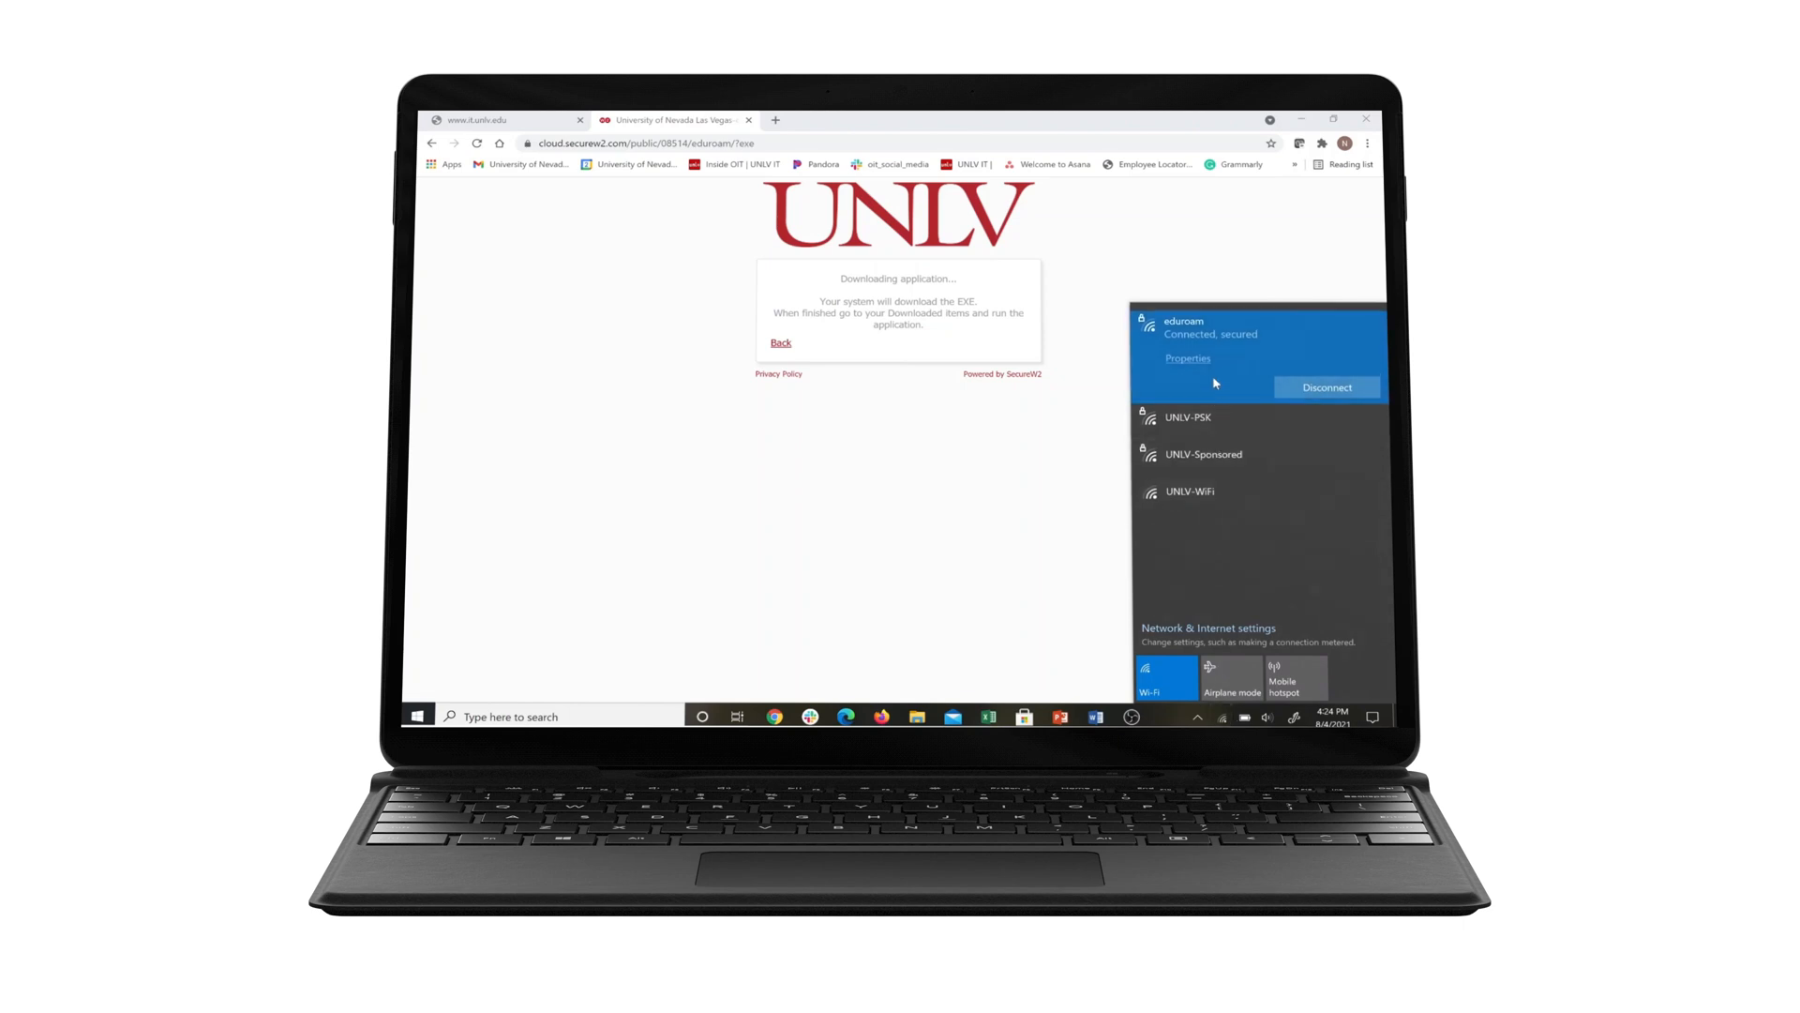